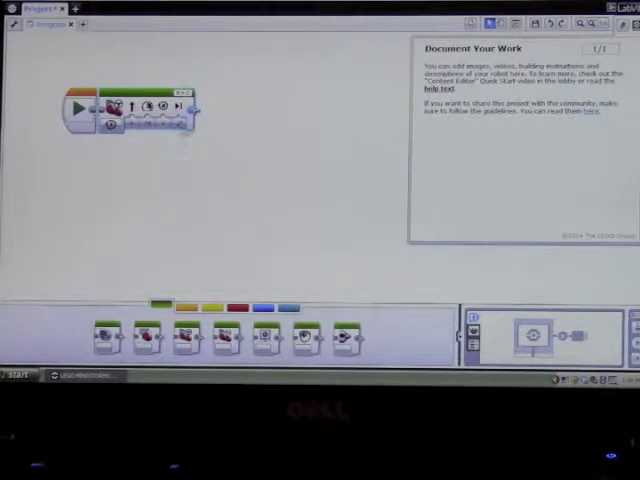
{"action": "mouse_move", "coordinate": [107, 128]}
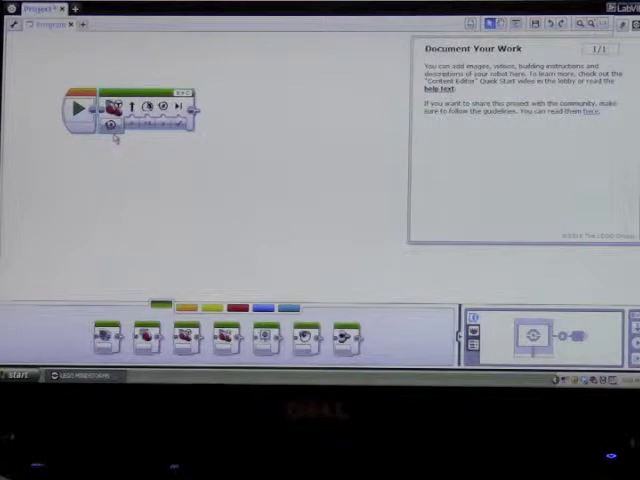
{"action": "mouse_move", "coordinate": [112, 125]}
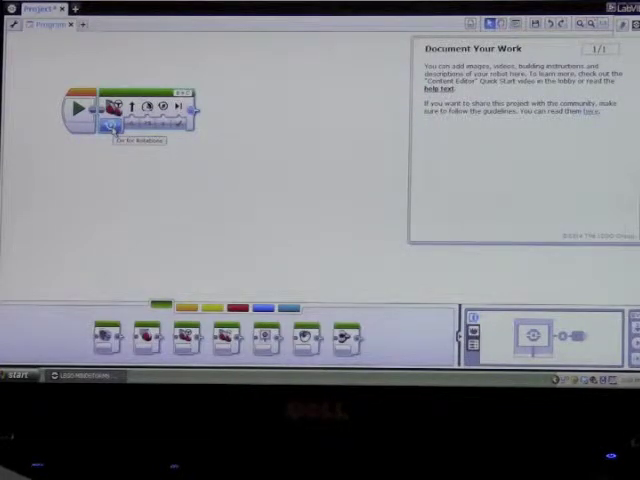
Switch the Move Steering block to On for Seconds mode and bring up its Steering slider.
{"action": "left_click", "coordinate": [108, 123]}
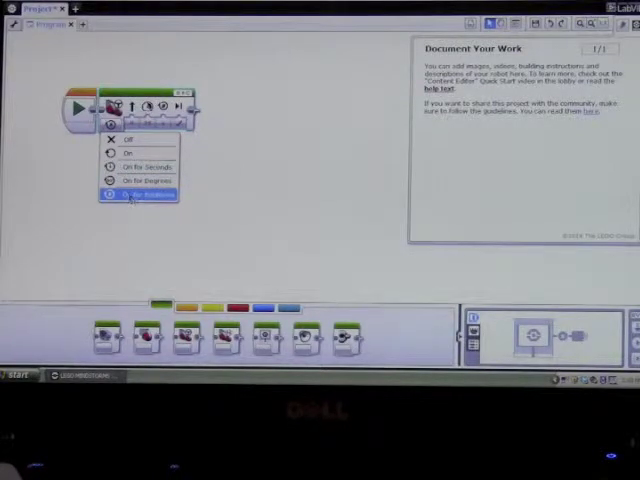
{"action": "mouse_move", "coordinate": [140, 166]}
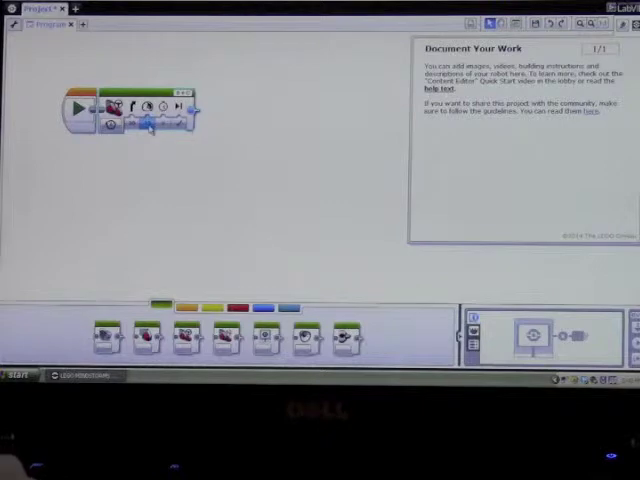
{"action": "left_click", "coordinate": [147, 120]}
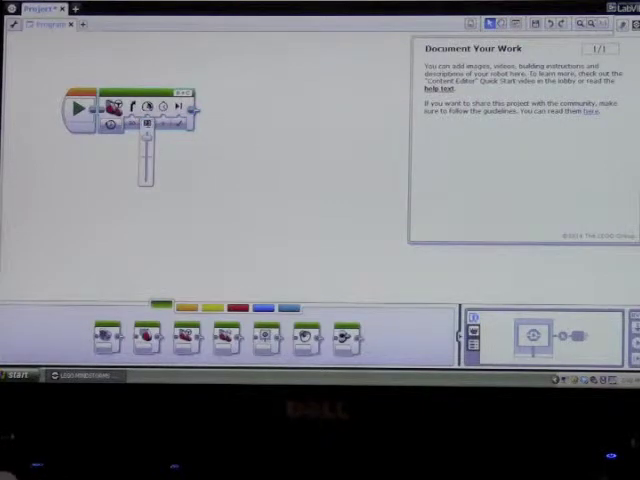